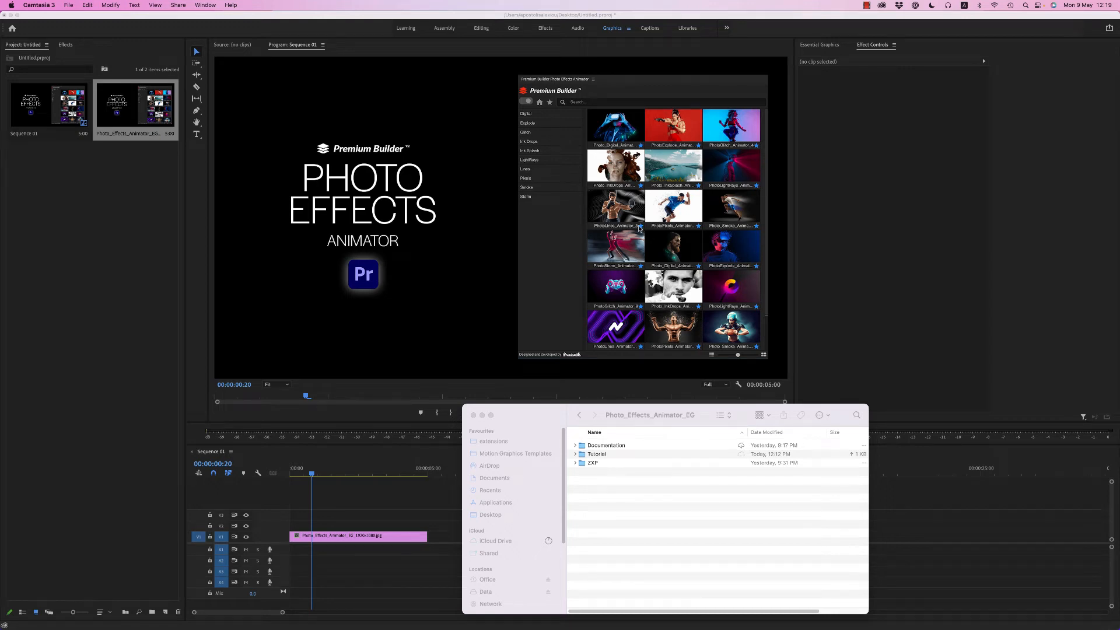
{"action": "mouse_move", "coordinate": [602, 403]}
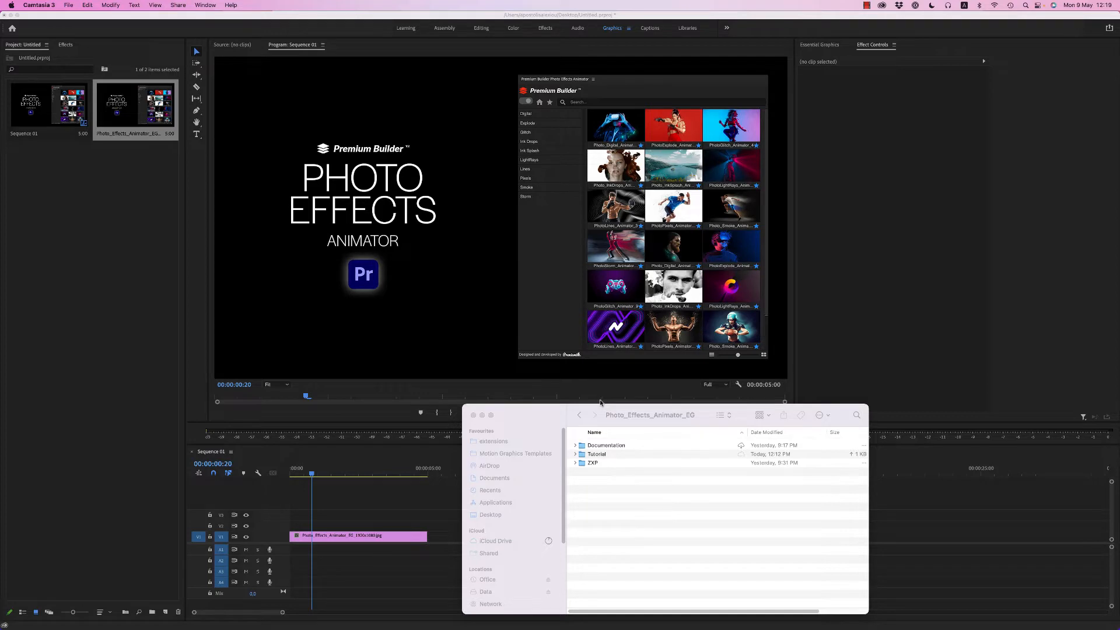
{"action": "mouse_move", "coordinate": [545, 416]}
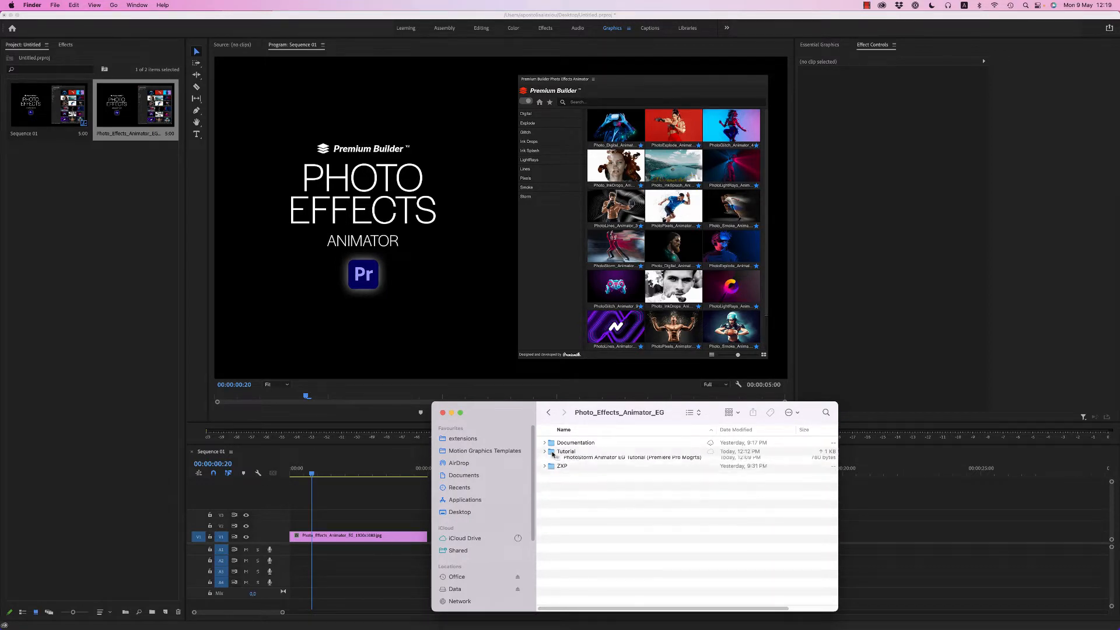
Collapse Tutorials and expand the ZXP and Documentation folders to reach PremiumBuilder_Installation
{"action": "left_click", "coordinate": [566, 451]}
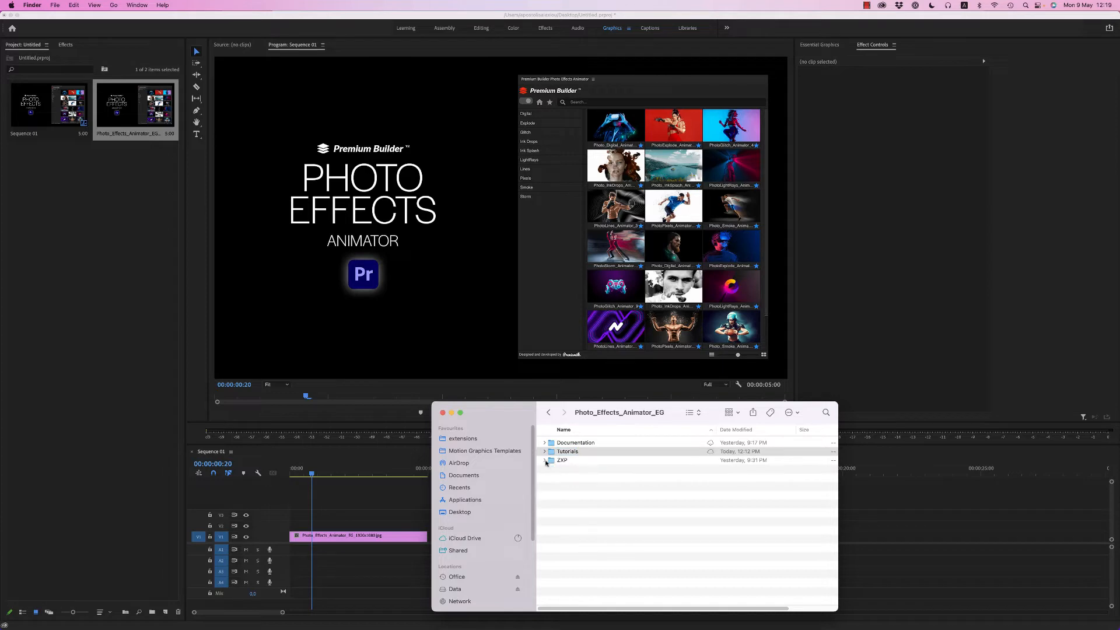
{"action": "left_click", "coordinate": [545, 461]}
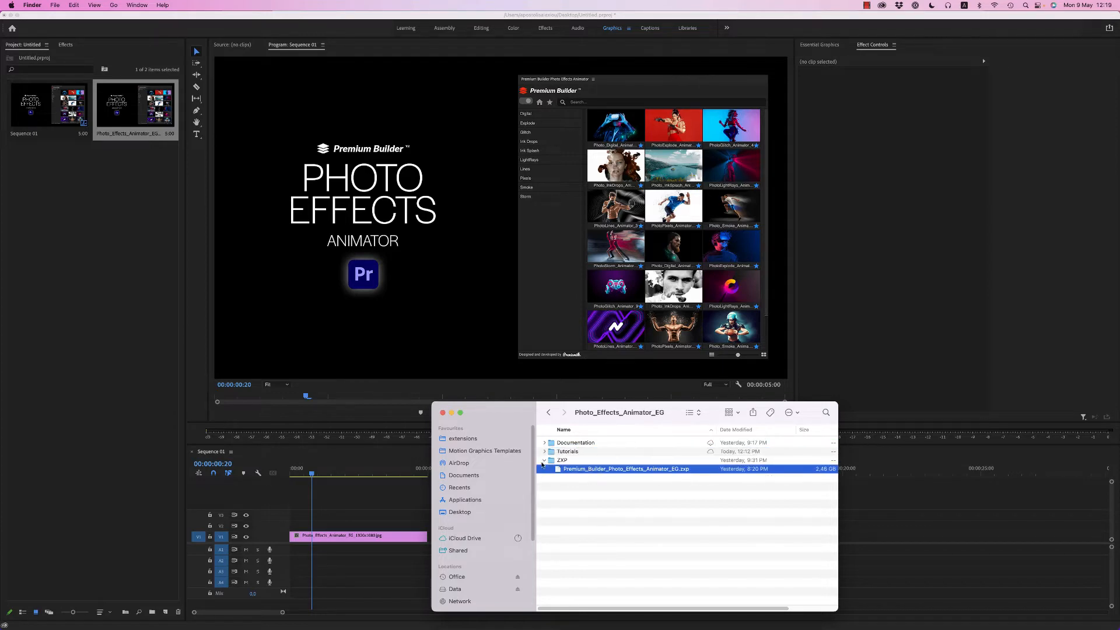
{"action": "left_click", "coordinate": [544, 442]}
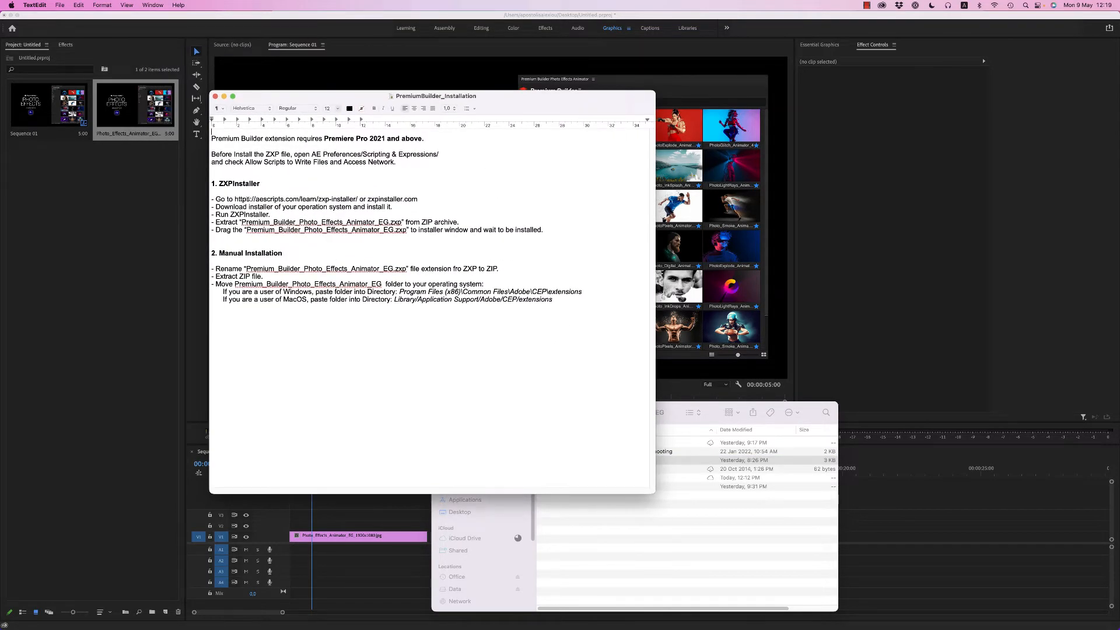
Select the ZXPInstaller download link, then close the installation guide
{"action": "double_click", "coordinate": [299, 198]}
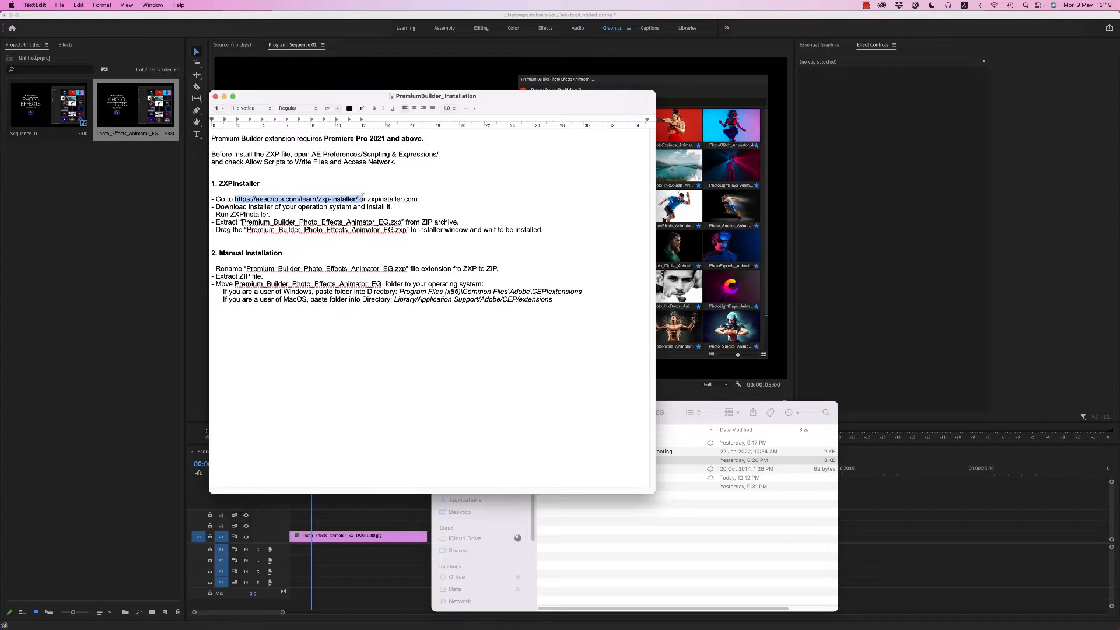
{"action": "left_click", "coordinate": [251, 108]}
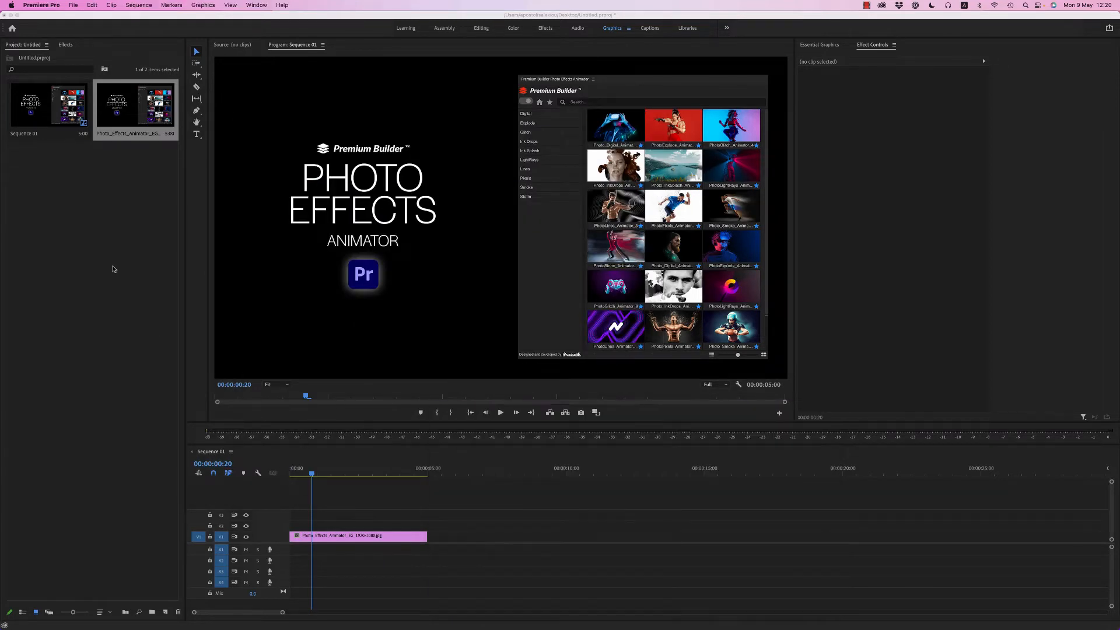
Open Premium Builder Photo Effects Animator EG from Window > Extensions
{"action": "left_click", "coordinate": [255, 6]}
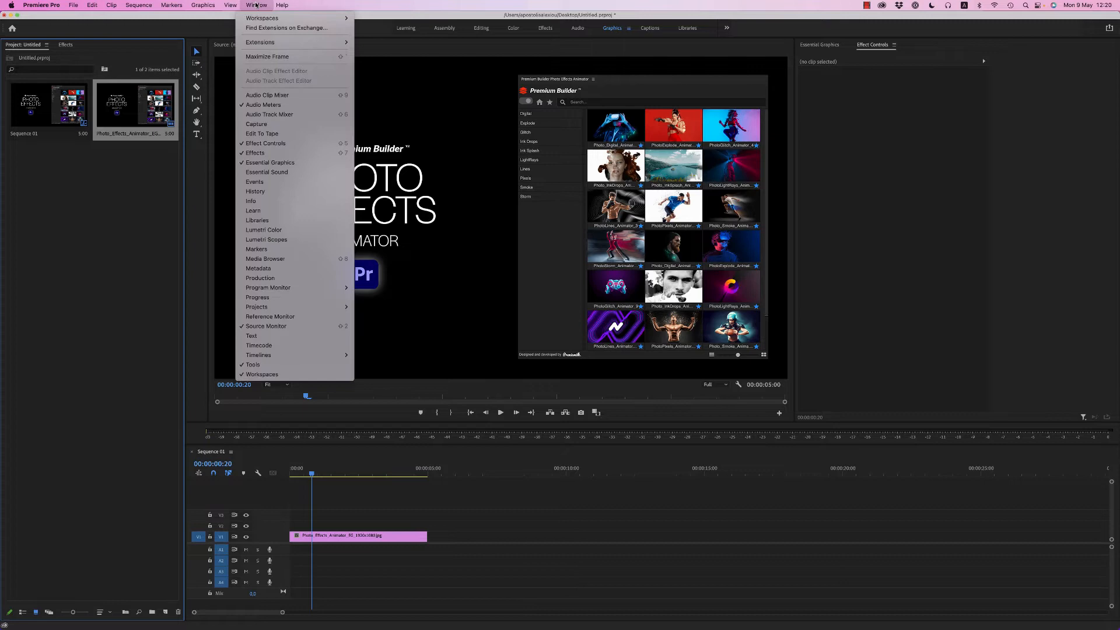
{"action": "mouse_move", "coordinate": [260, 41]}
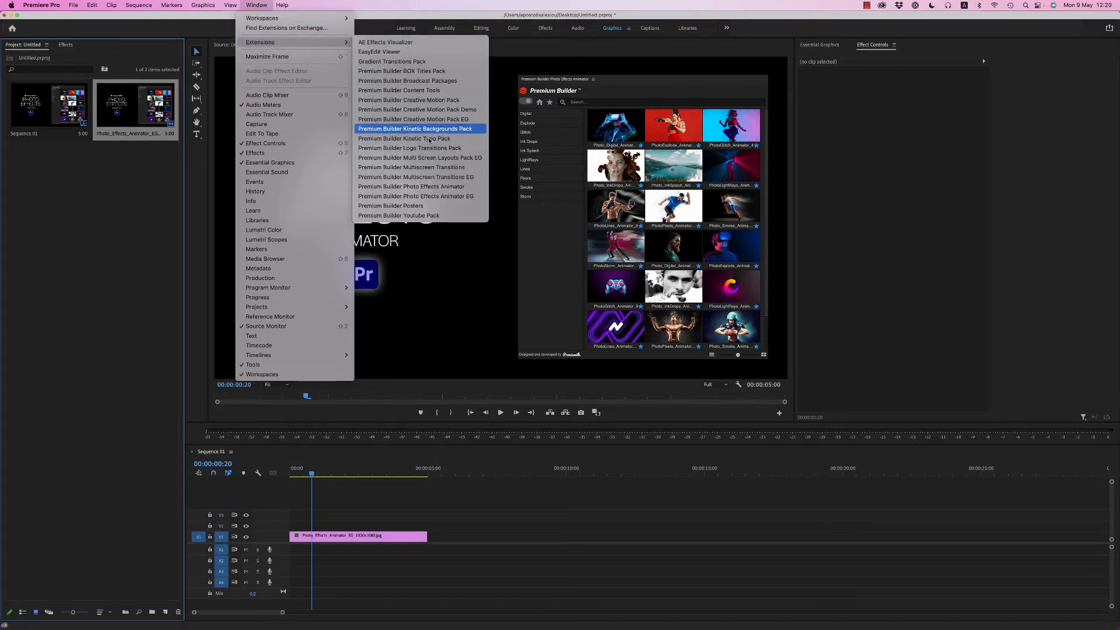
{"action": "mouse_move", "coordinate": [417, 196]}
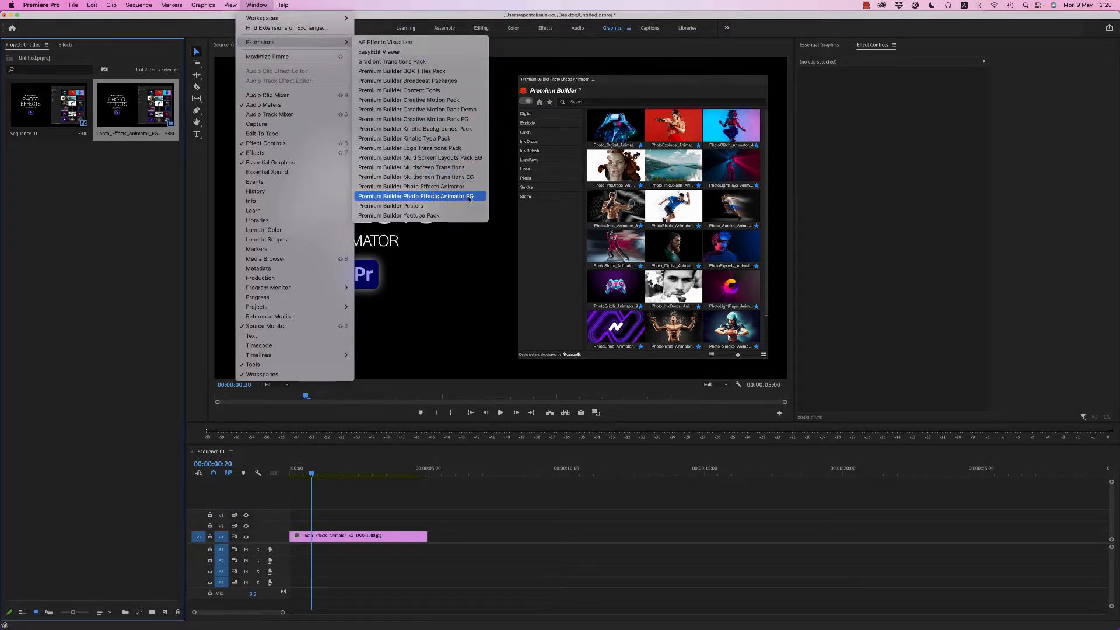
{"action": "left_click", "coordinate": [417, 196]}
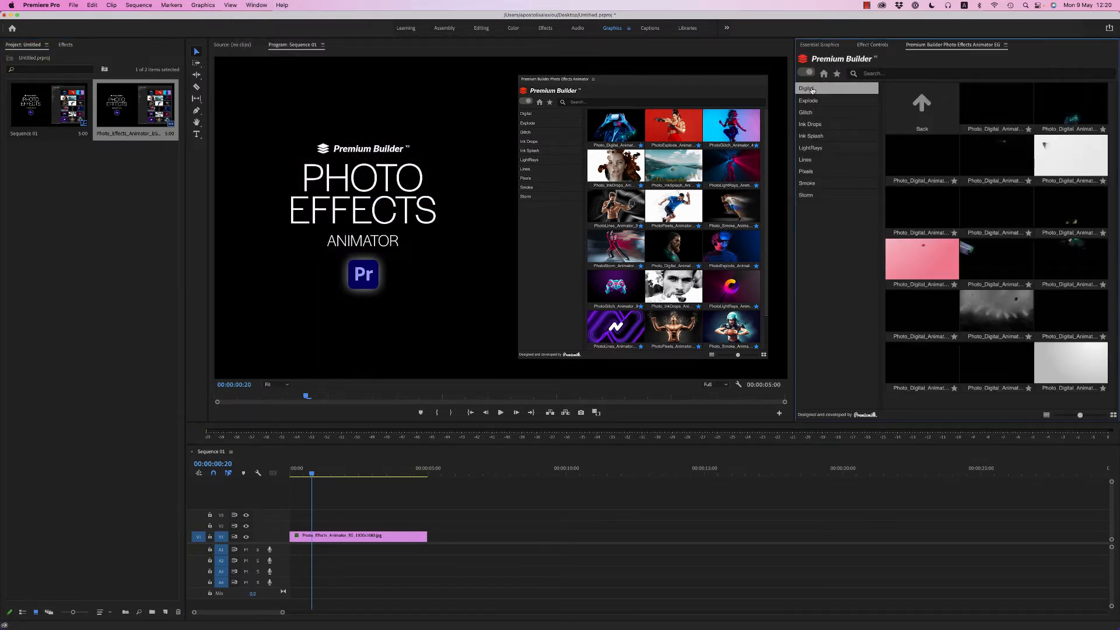
Browse the Explode, Ink Drops, Pixels and Digital categories, then filter to favourites
{"action": "left_click", "coordinate": [809, 100]}
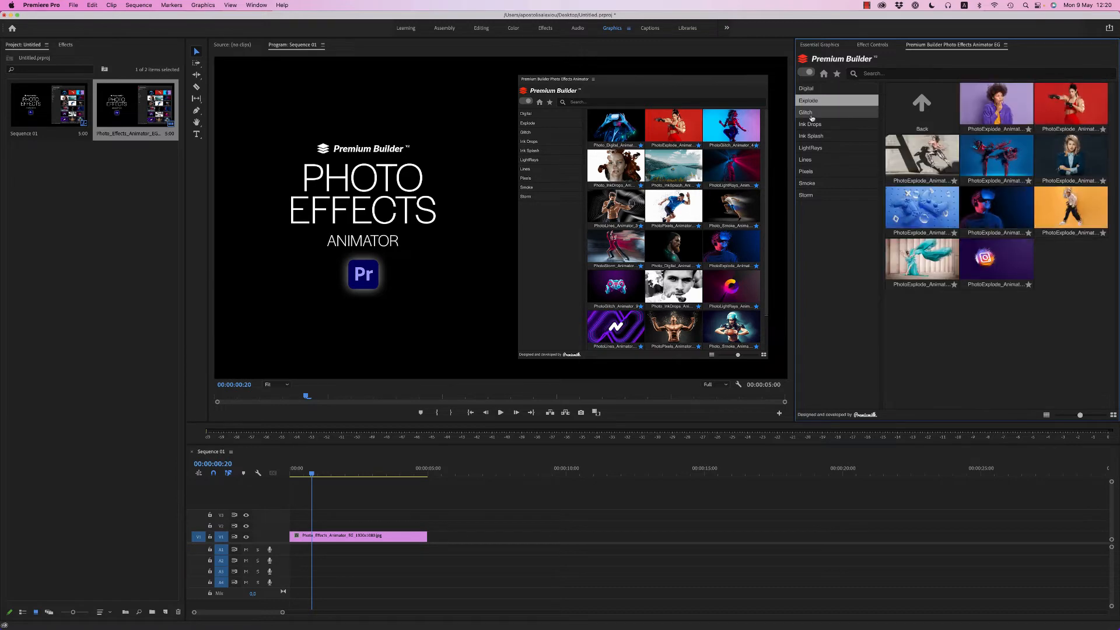
{"action": "left_click", "coordinate": [811, 124]}
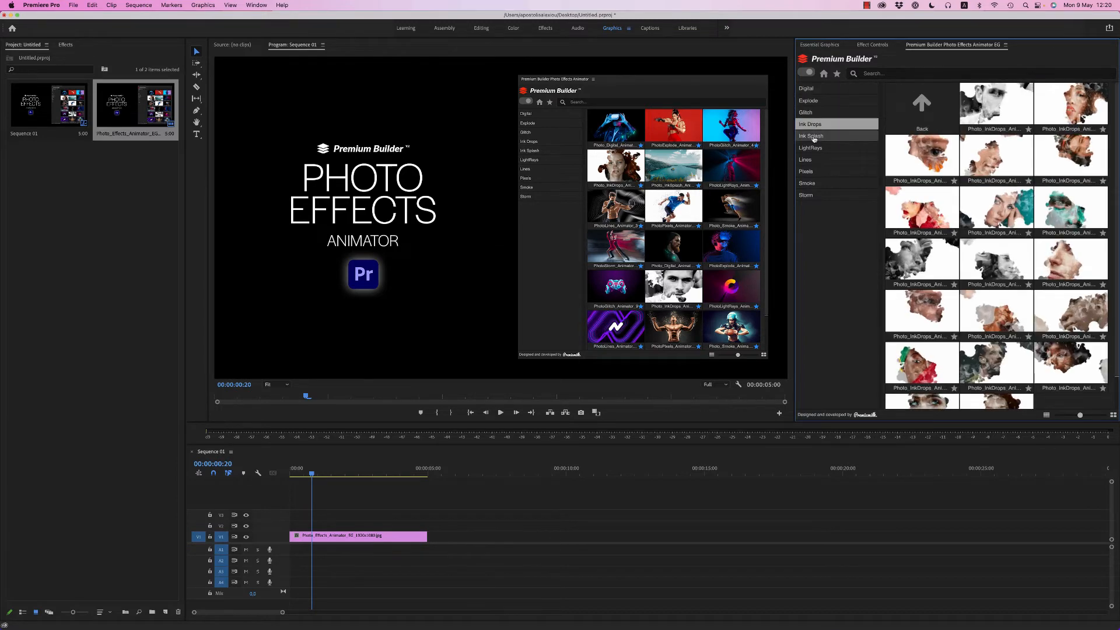
{"action": "left_click", "coordinate": [806, 171]}
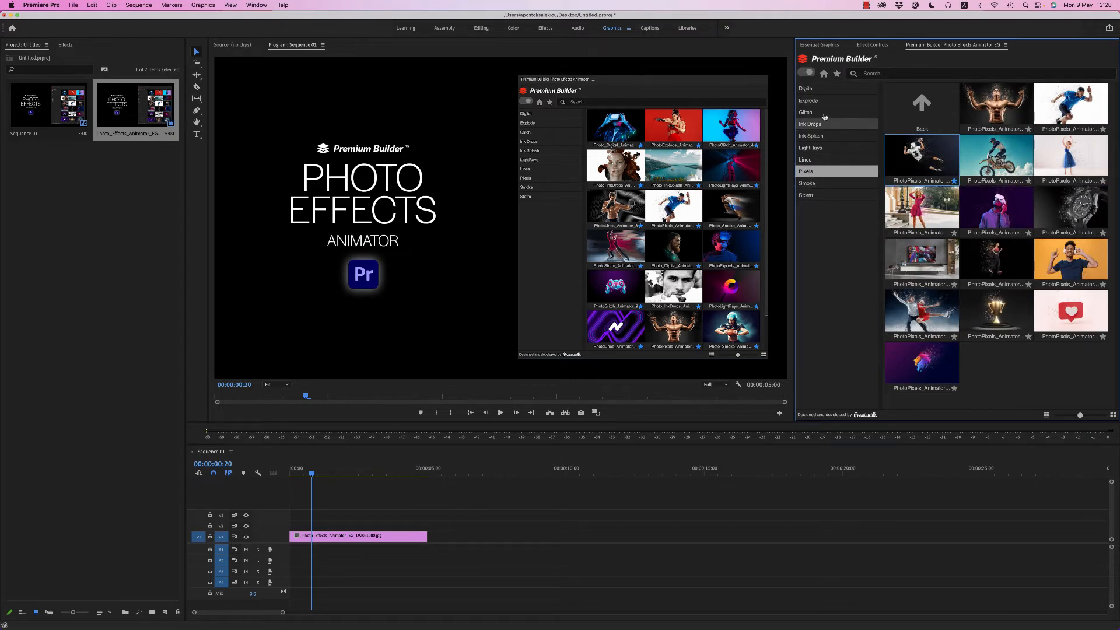
{"action": "left_click", "coordinate": [806, 88]}
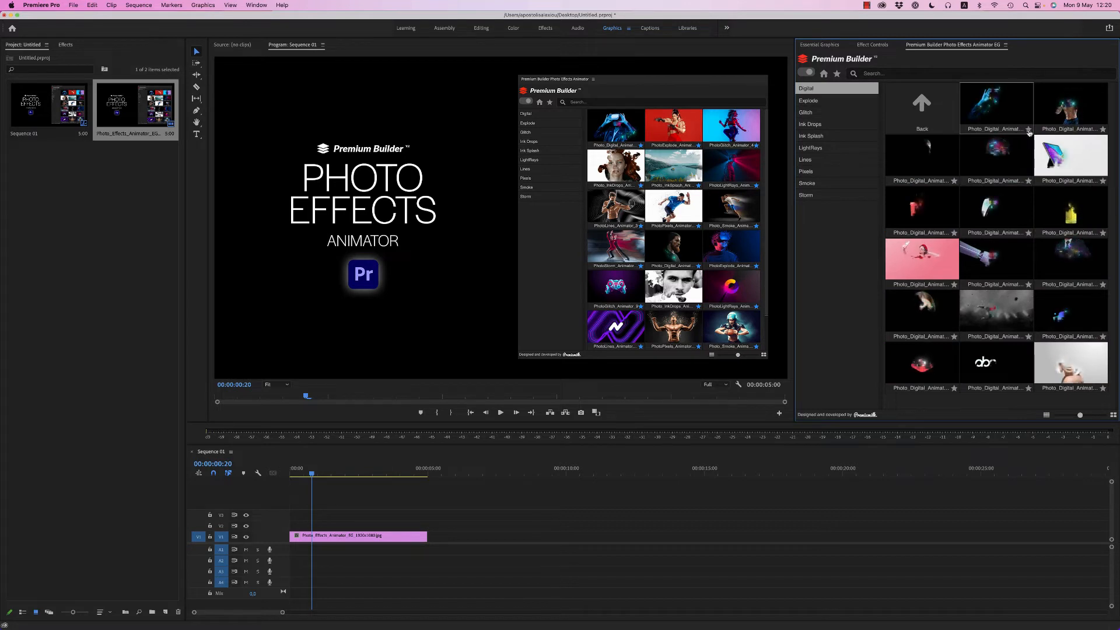
{"action": "left_click", "coordinate": [811, 148]}
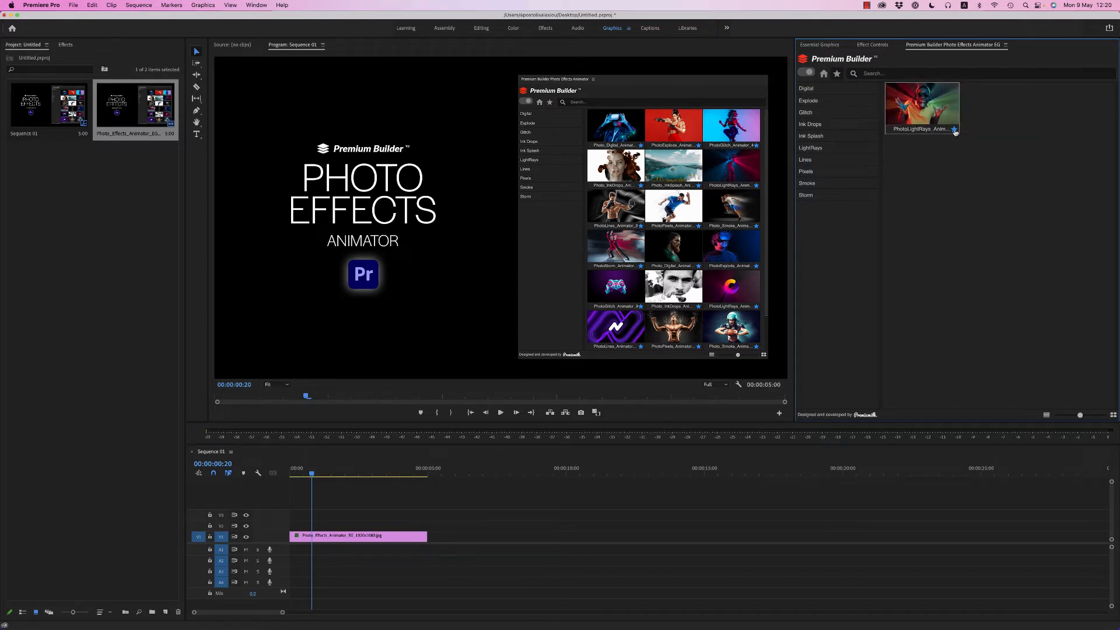
Switch back to Digital and add a Digital effect clip to the sequence
{"action": "left_click", "coordinate": [806, 88]}
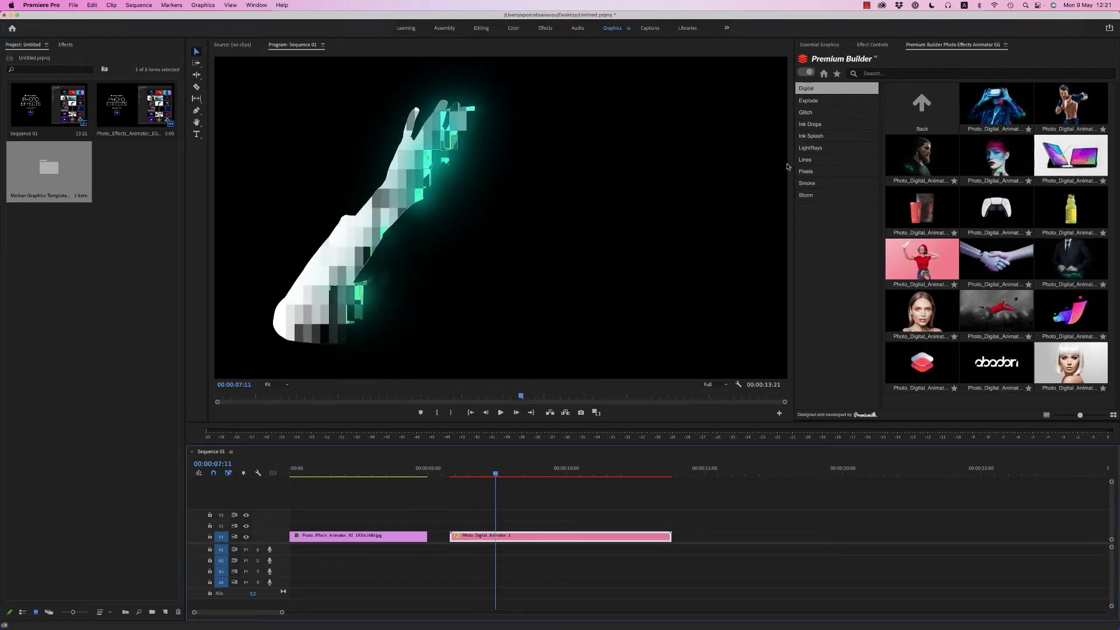
{"action": "left_click", "coordinate": [819, 45]}
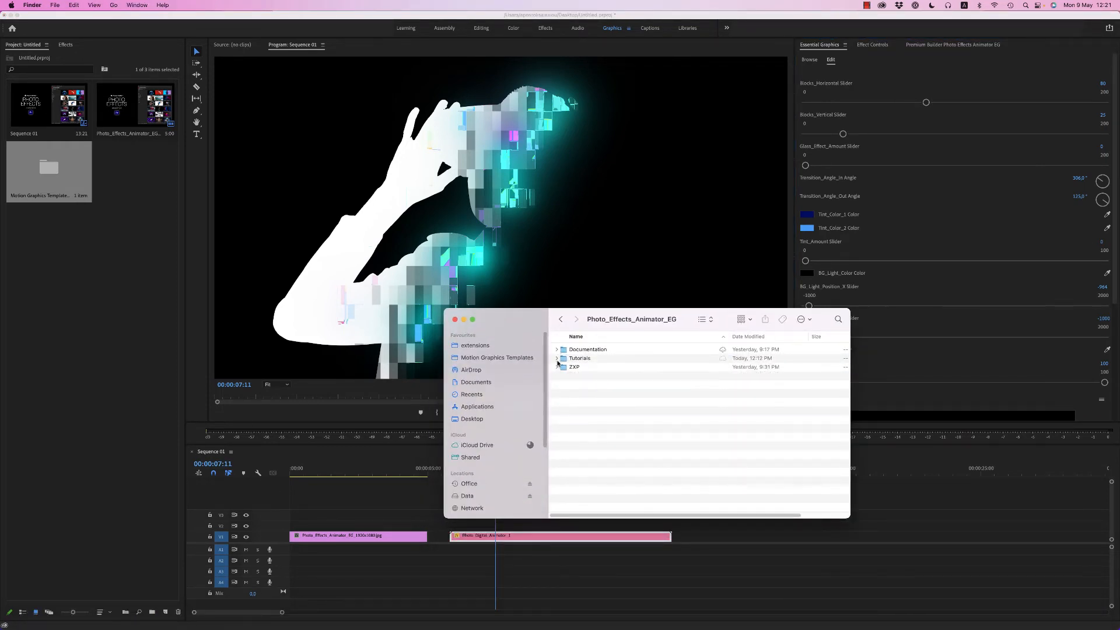
Expand and collapse the Tutorials folder, then close the Finder window
{"action": "left_click", "coordinate": [558, 357]}
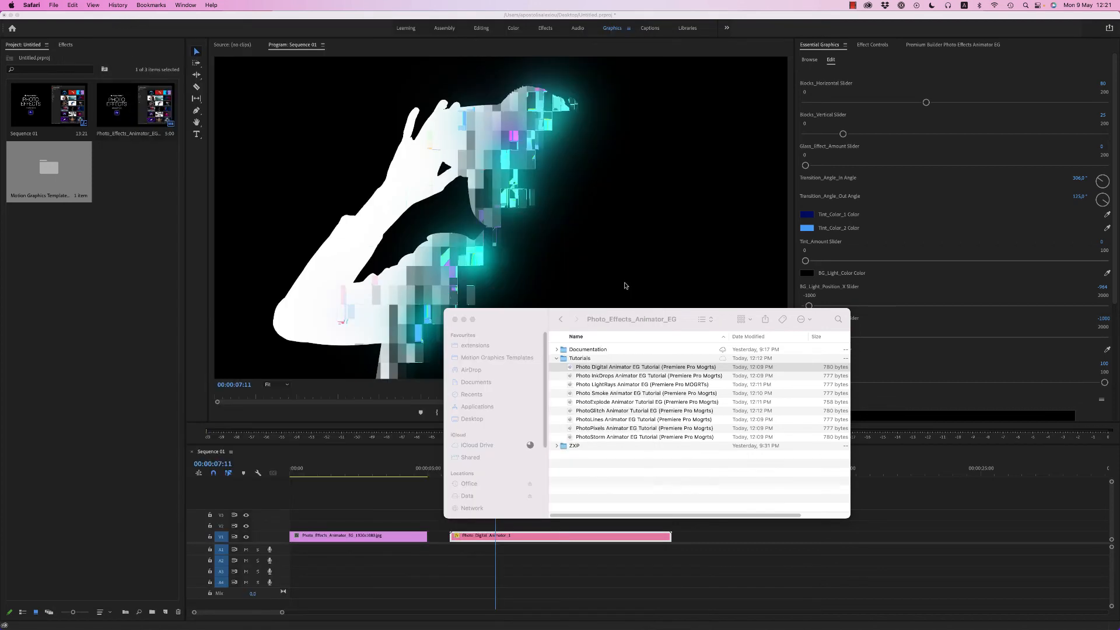
{"action": "left_click", "coordinate": [557, 357]}
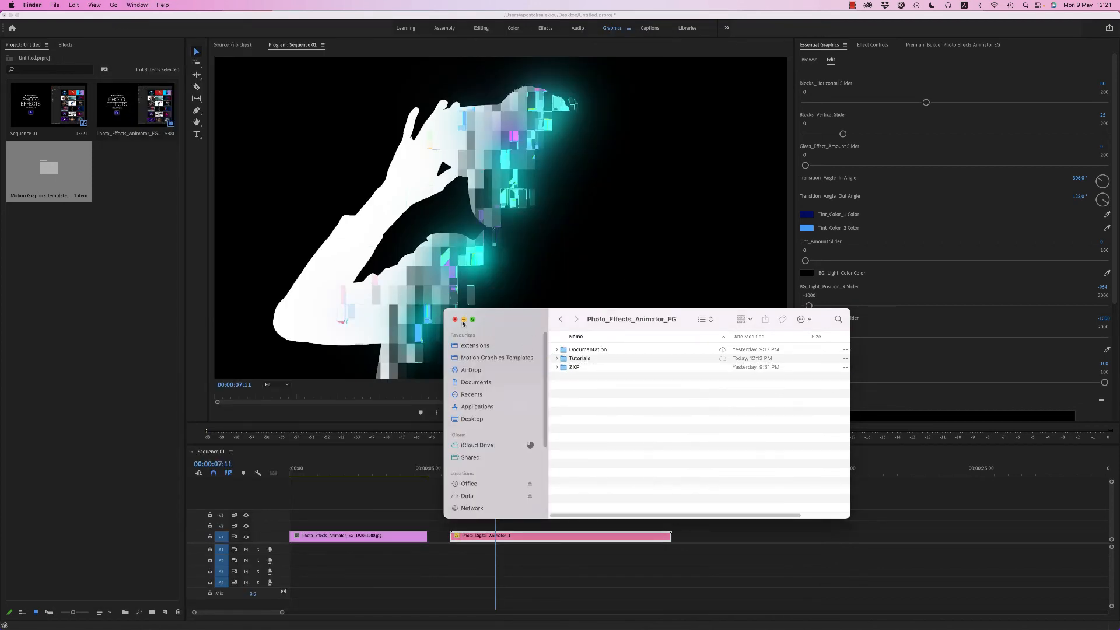
{"action": "left_click", "coordinate": [455, 319]}
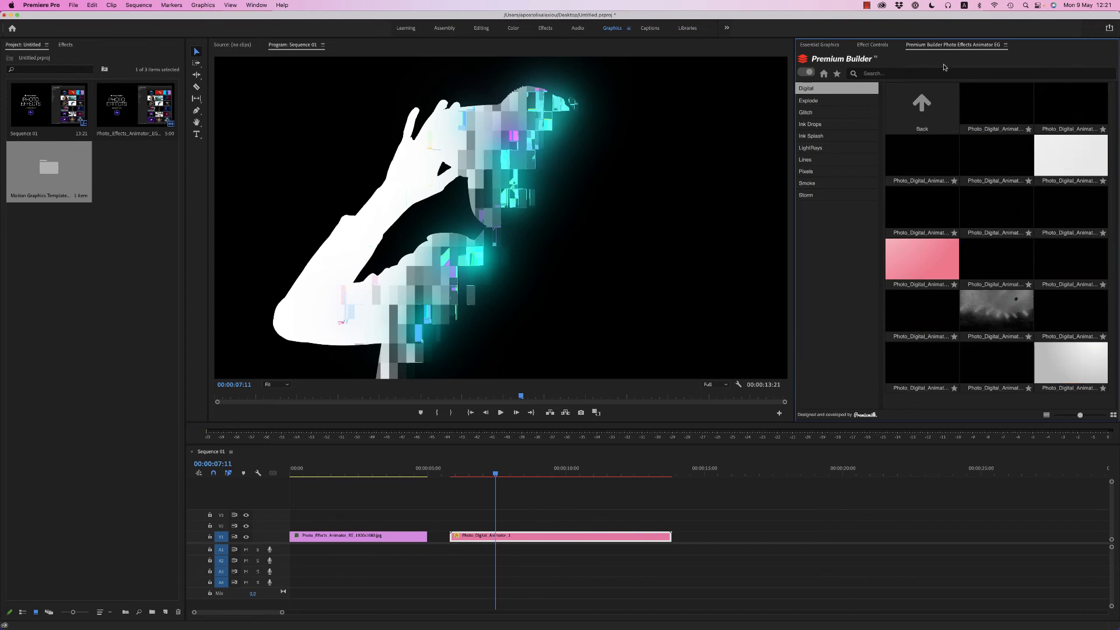
Flip through Explode, Ink Drops and LightRays, then reopen the Digital clip's settings
{"action": "left_click", "coordinate": [808, 100]}
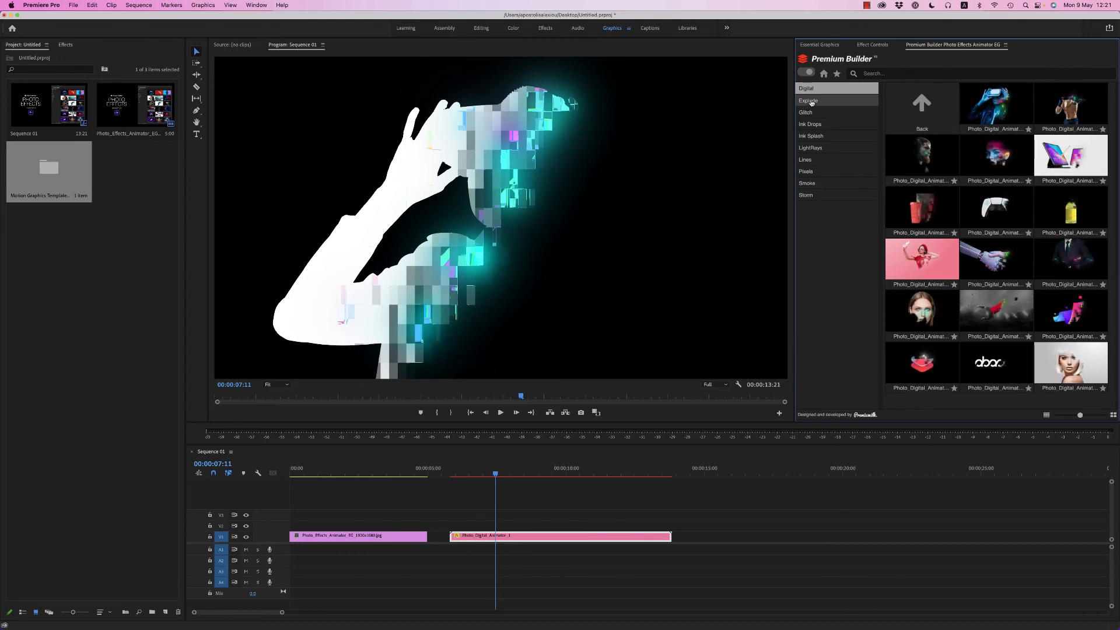
{"action": "left_click", "coordinate": [808, 100]}
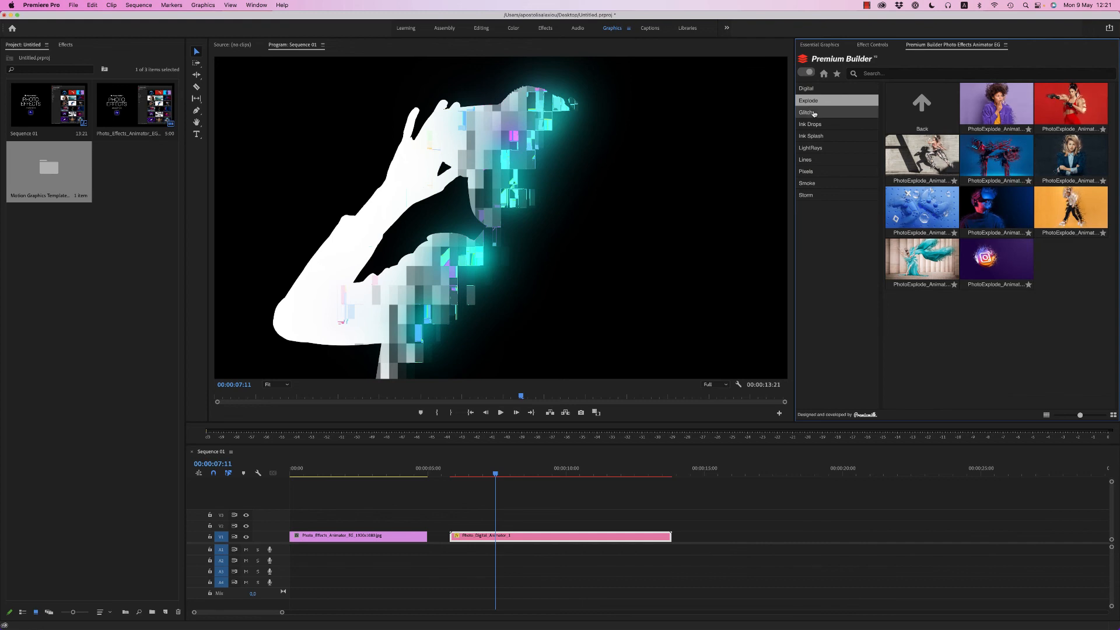
{"action": "left_click", "coordinate": [811, 124]}
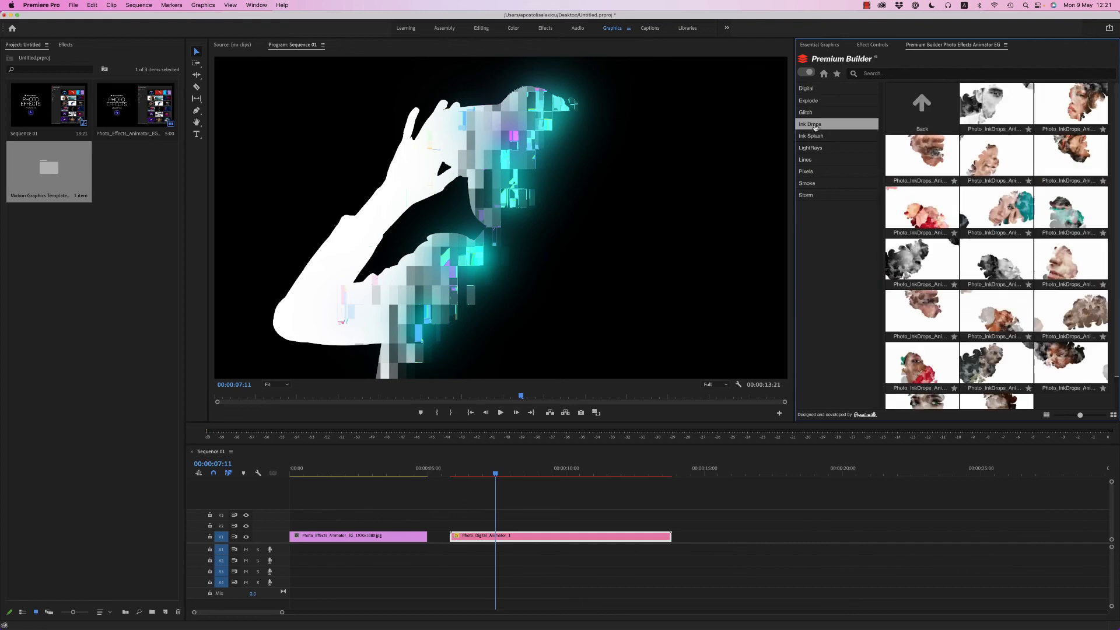
{"action": "left_click", "coordinate": [812, 147]}
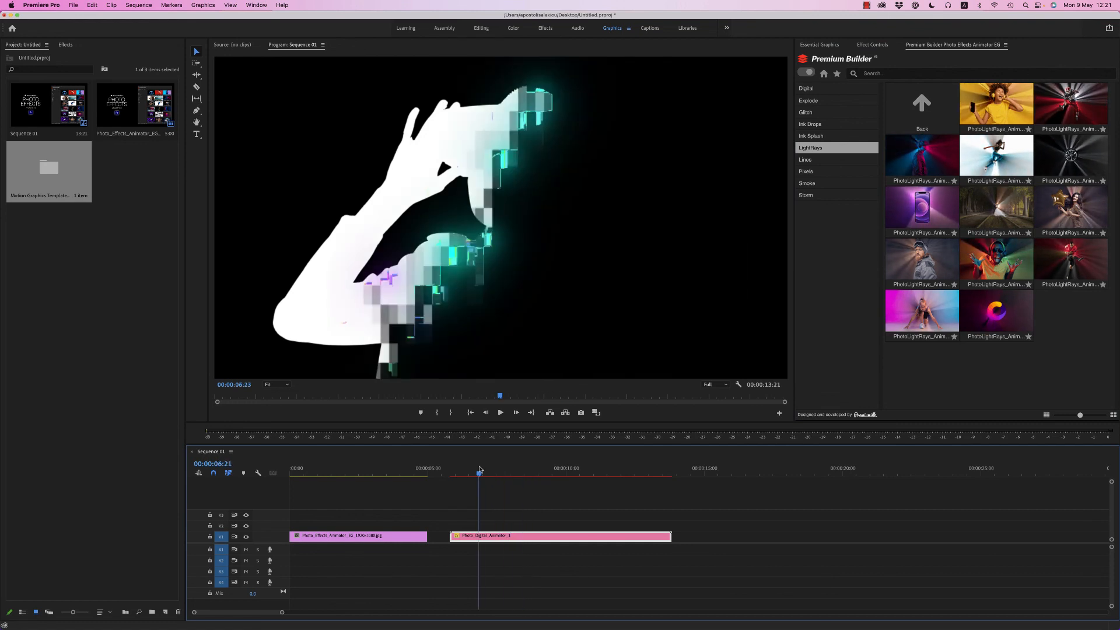
{"action": "left_click", "coordinate": [819, 44]}
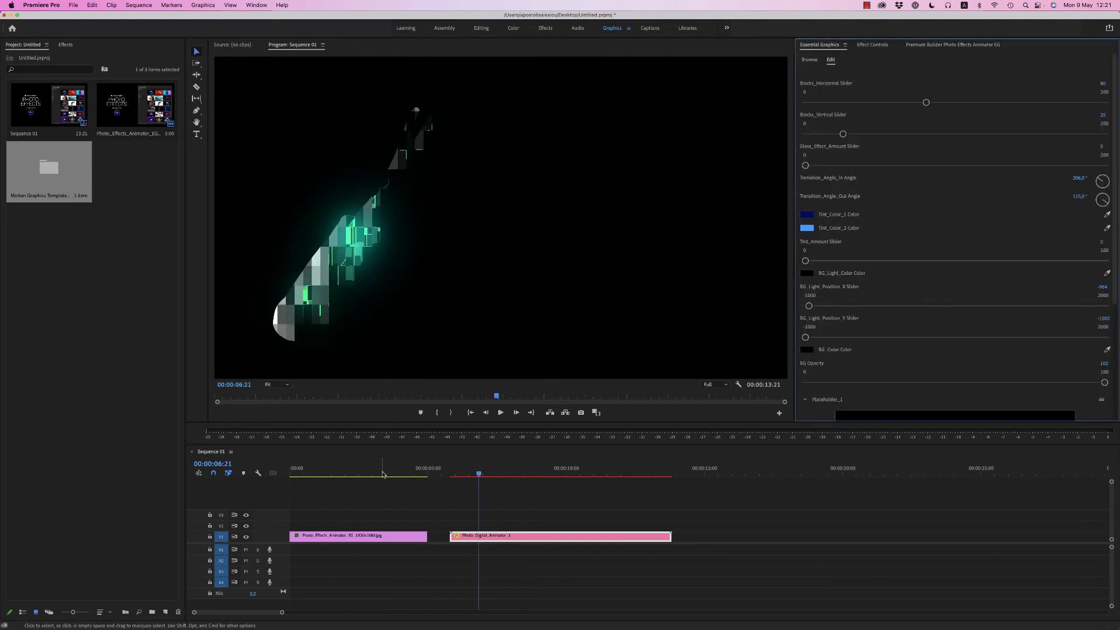